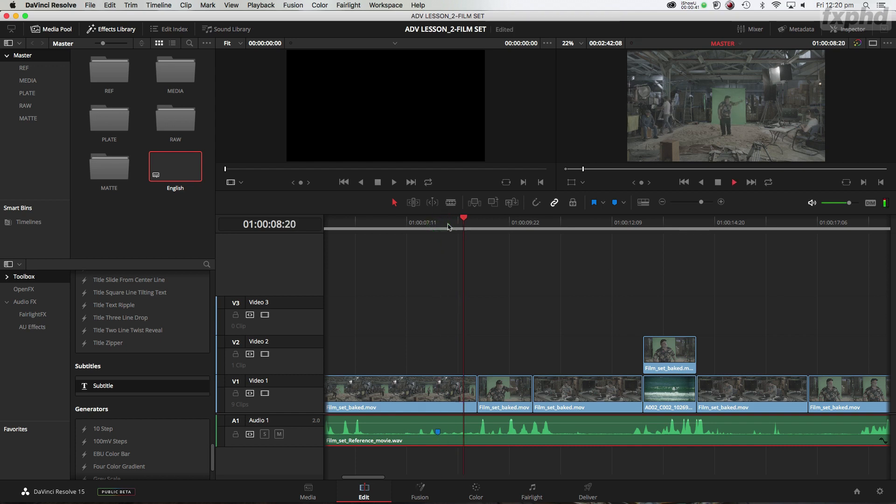
# Park the playhead at 01:00:09:03, at the start of the spoken line
pyautogui.click(510, 224)
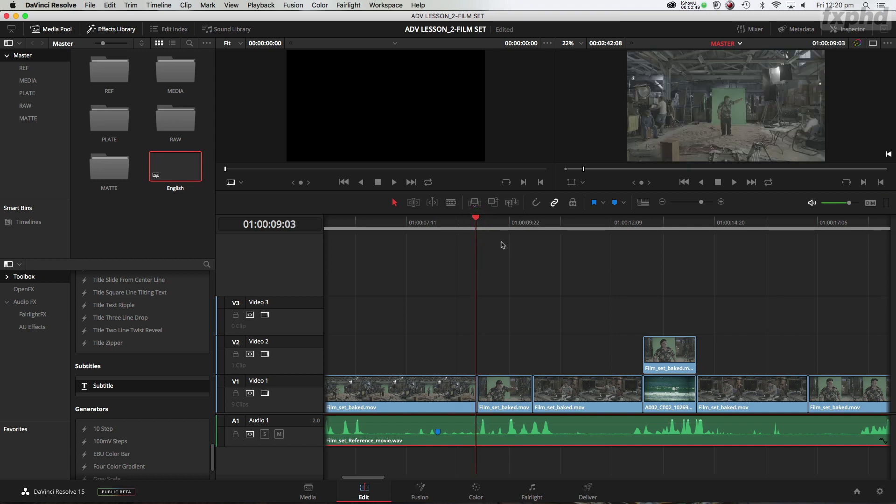
pyautogui.click(535, 202)
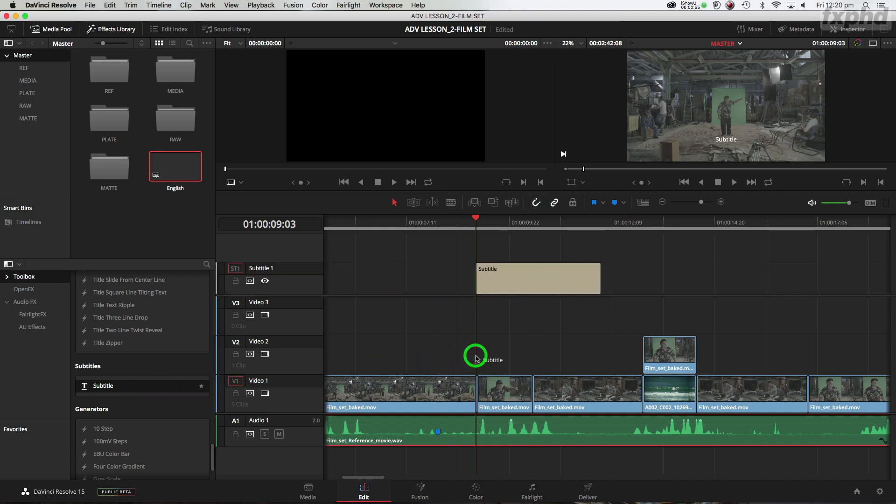
pyautogui.moveTo(597, 278)
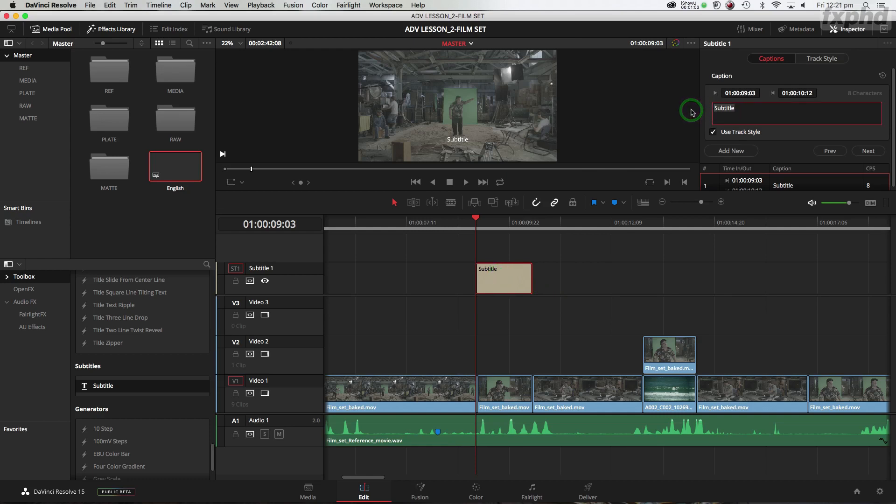
# Enter the caption text 'Turn it Turn' in the Inspector's Captions text box
pyautogui.write('Turn it')
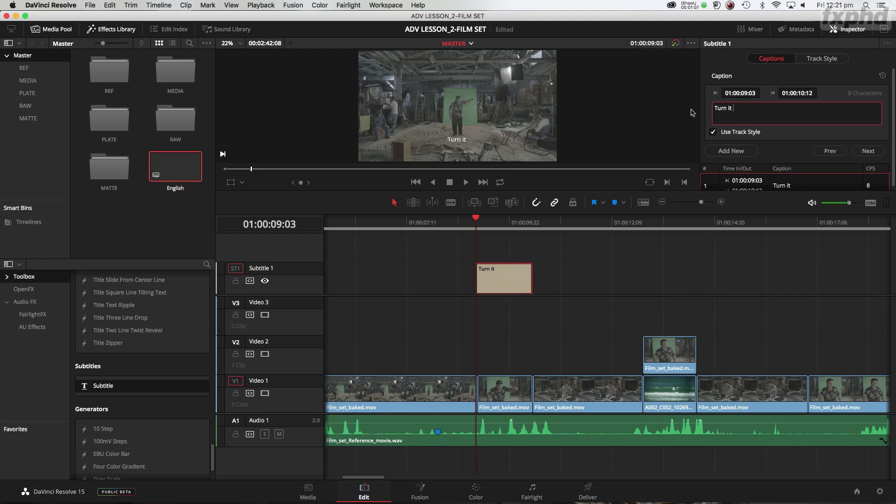
pyautogui.write('Turn')
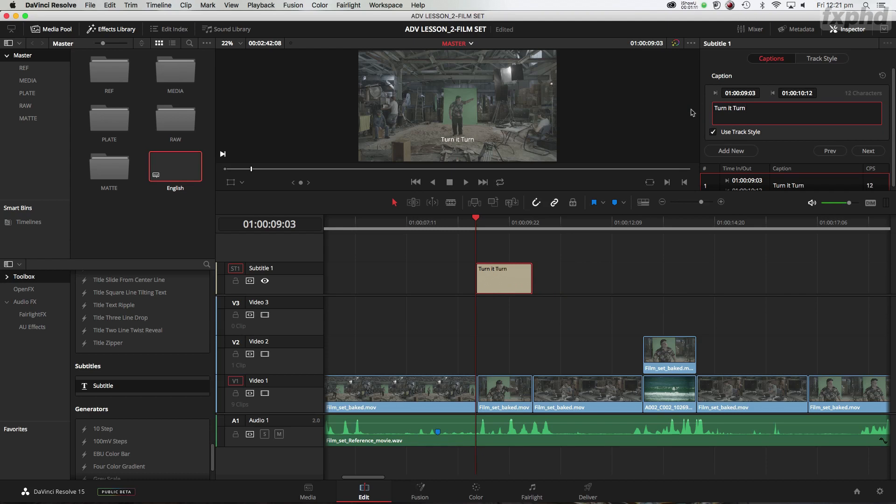
pyautogui.moveTo(458, 144)
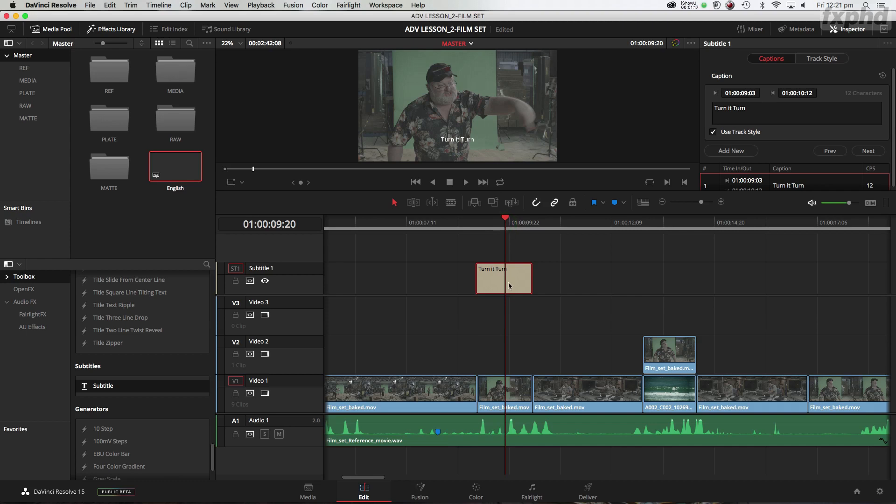
pyautogui.click(518, 282)
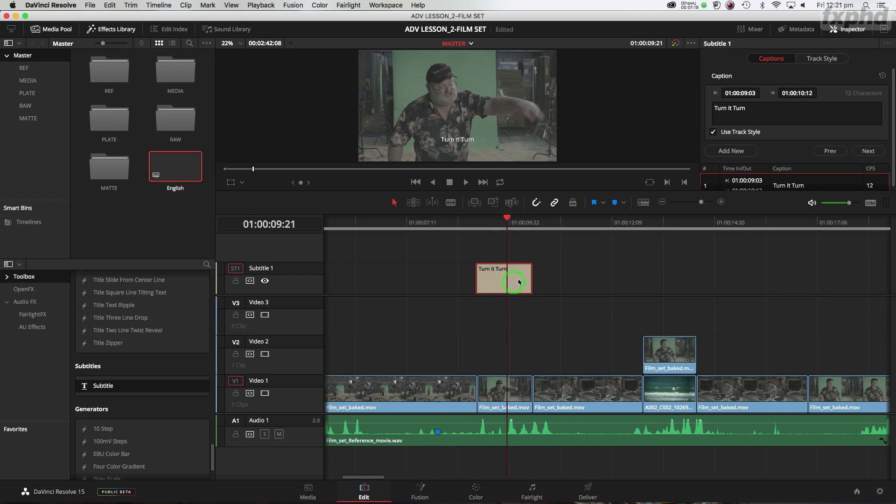